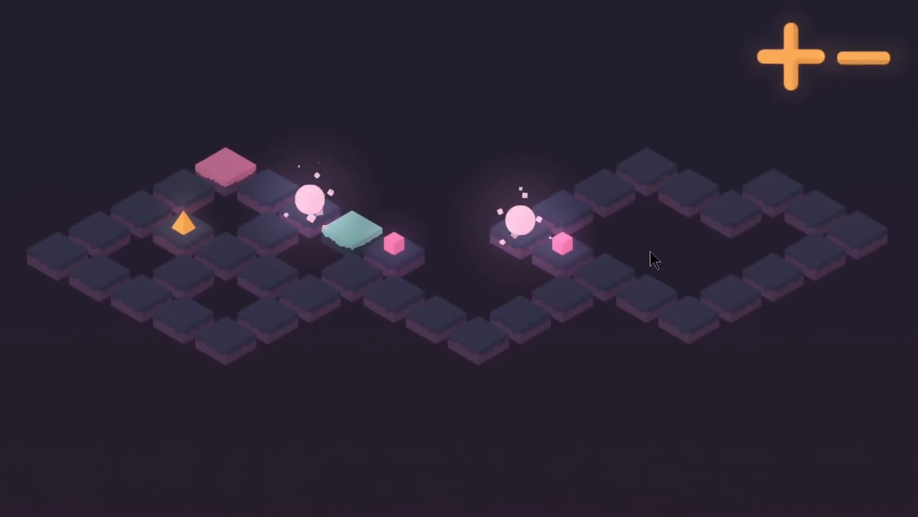
Step: Shift the spike pairs slightly right along the X axis, centring them between the two bars
click(790, 57)
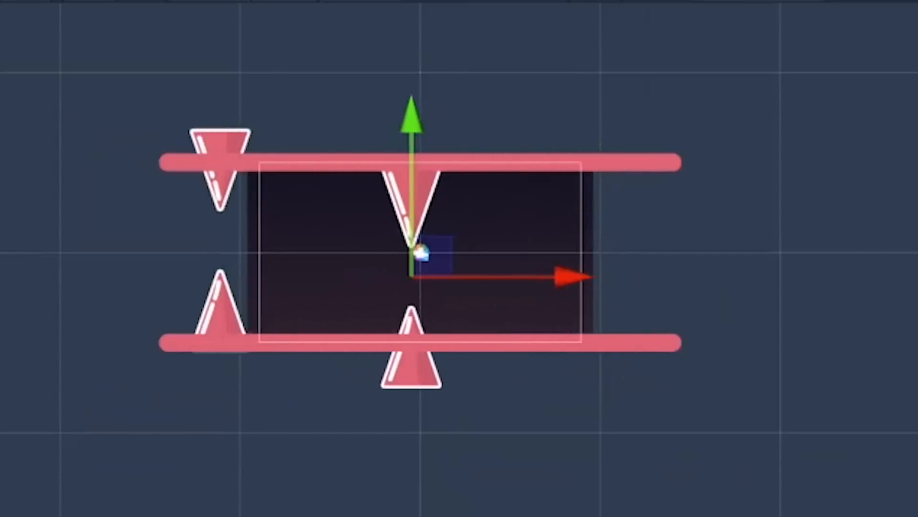
drag(422, 254, 447, 257)
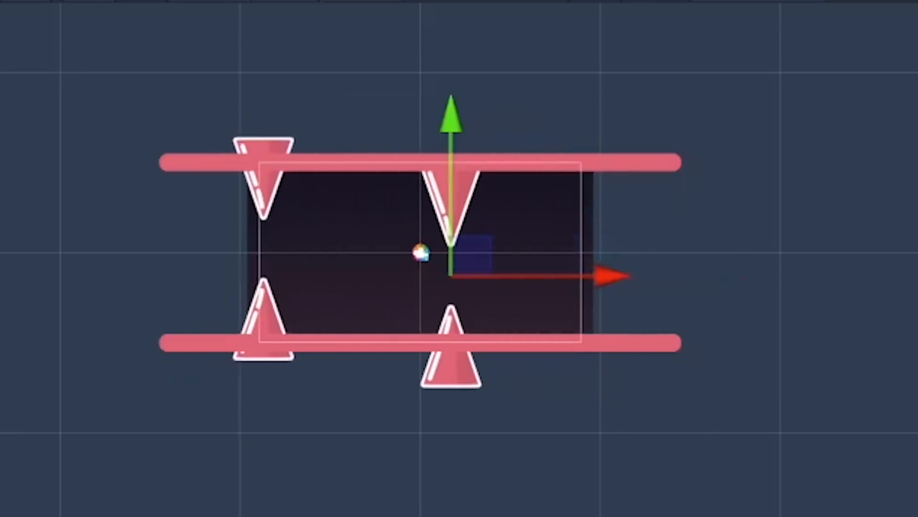